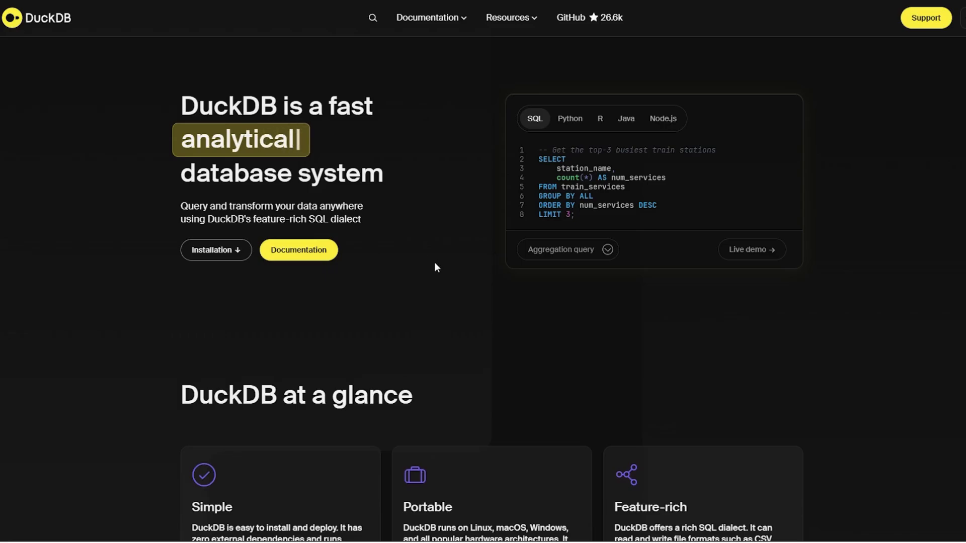
# Scroll through the DuckDB homepage sections and back up toward the navigation bar.
pyautogui.scroll(-3)
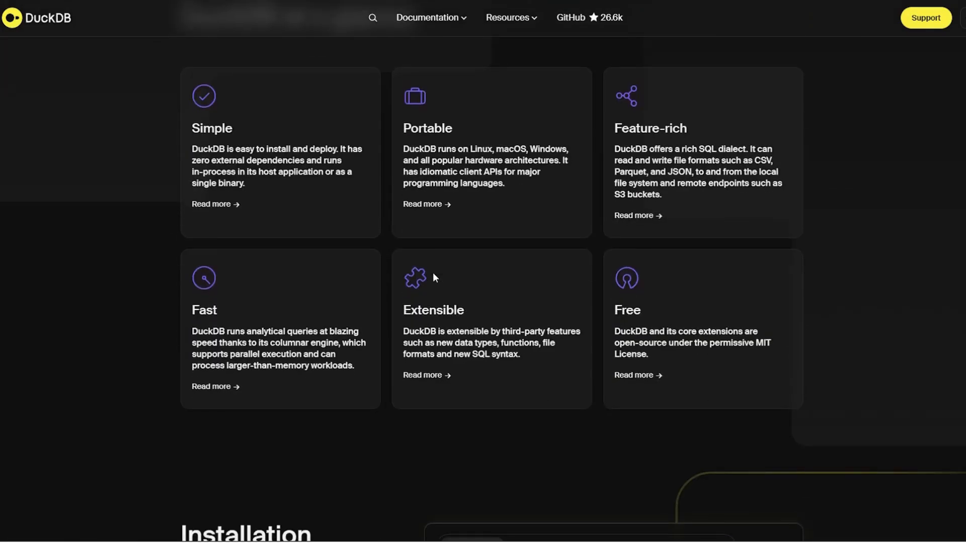
pyautogui.scroll(-3)
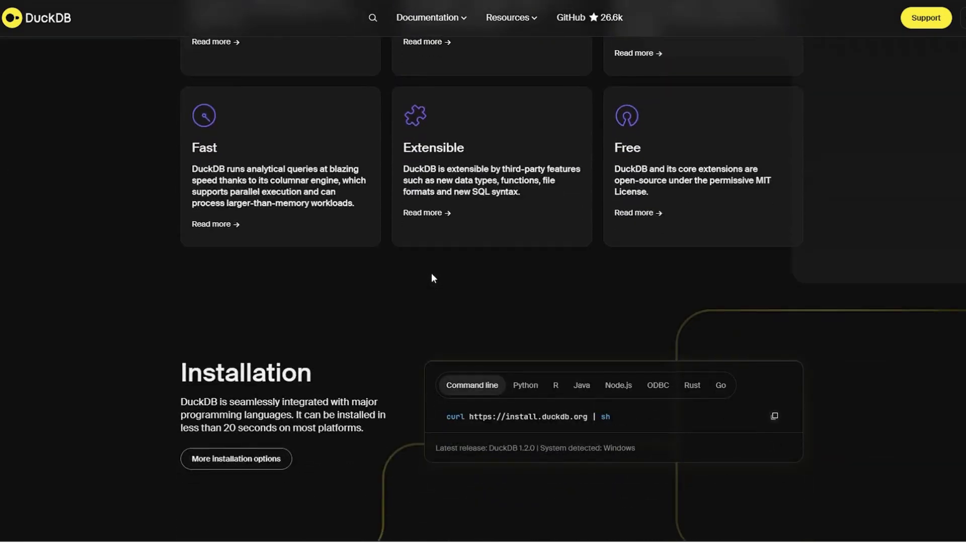
pyautogui.scroll(-3)
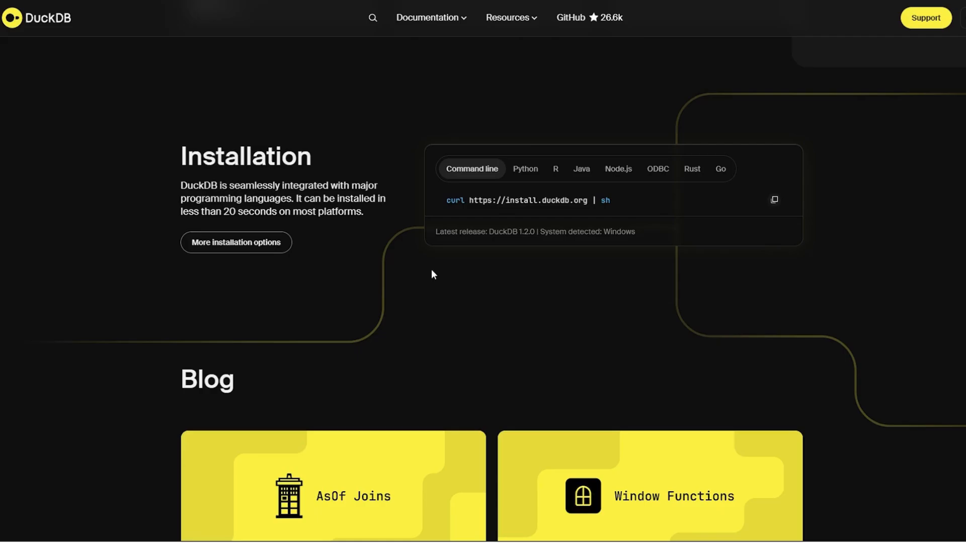
pyautogui.scroll(-3)
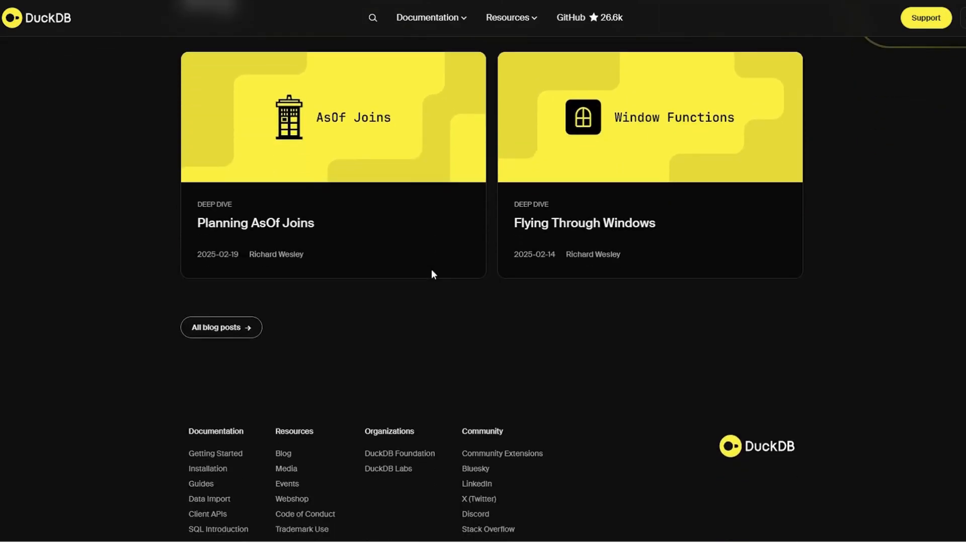
pyautogui.scroll(-3)
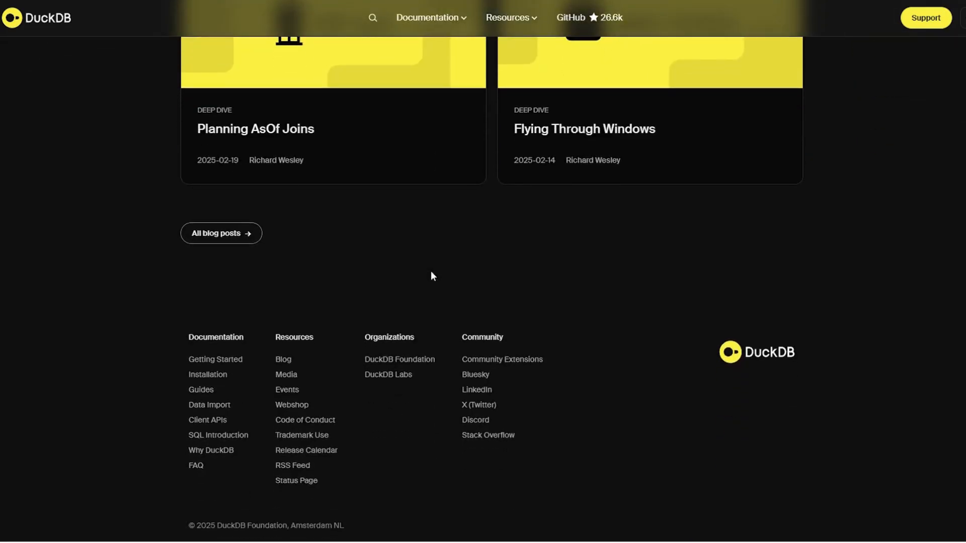
pyautogui.scroll(3)
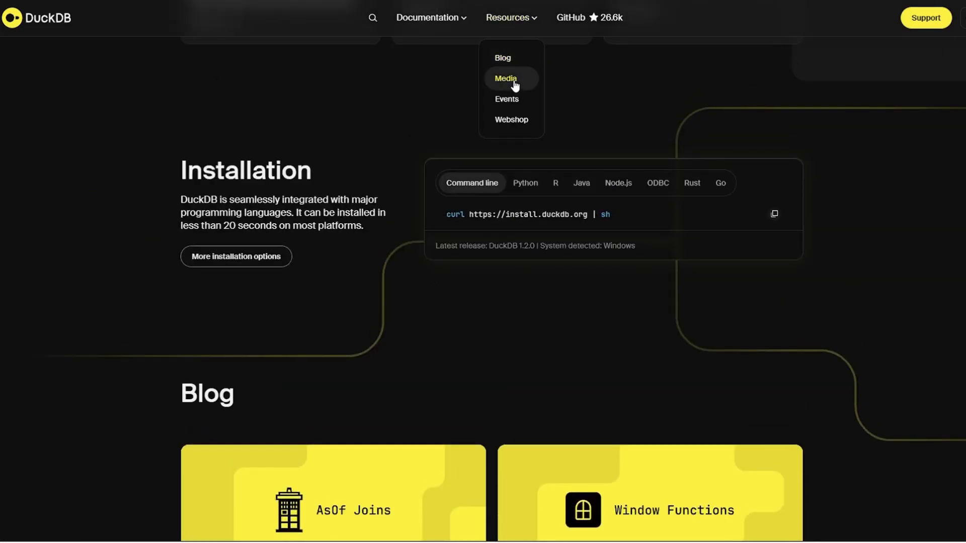
# Go to the Media page and browse its podcasts and talks cards.
pyautogui.click(505, 79)
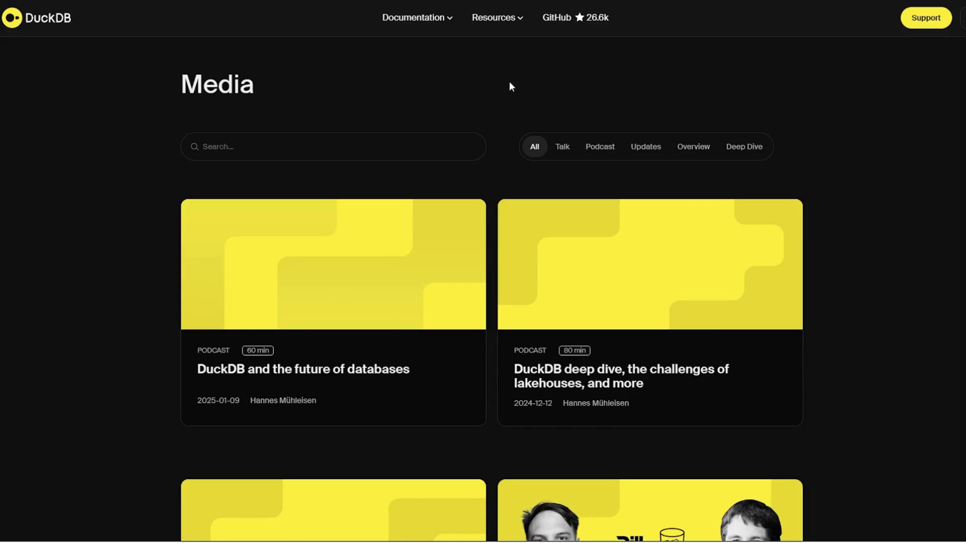
pyautogui.scroll(-3)
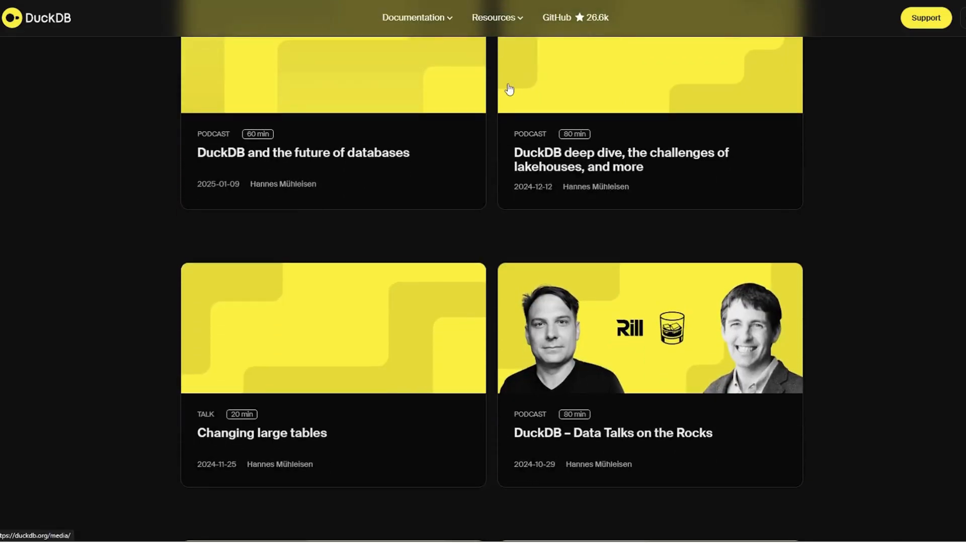
pyautogui.moveTo(509, 86)
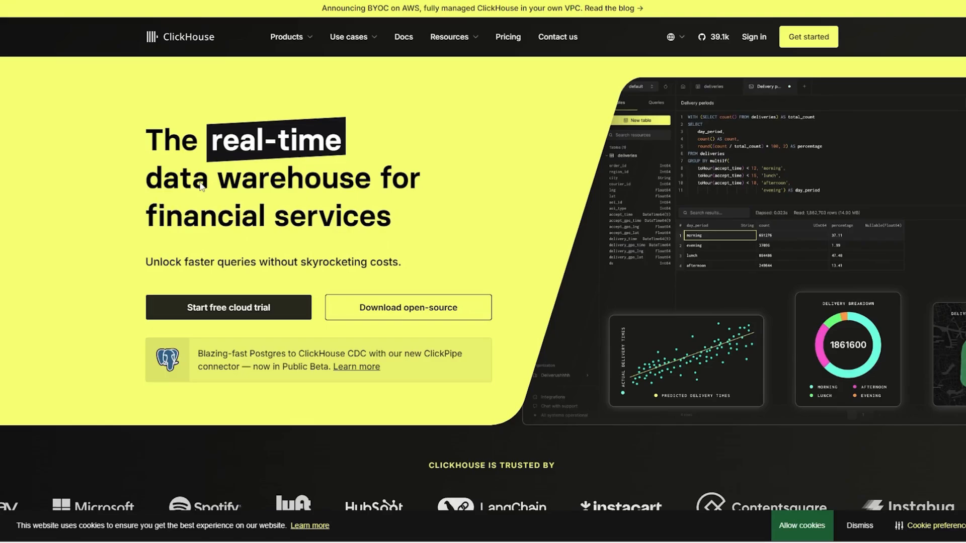
pyautogui.click(287, 36)
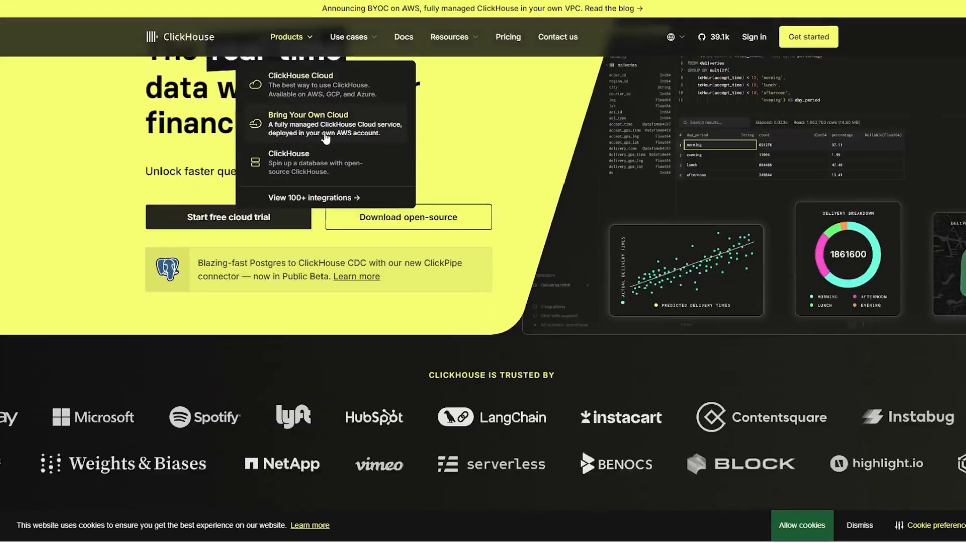
pyautogui.scroll(-3)
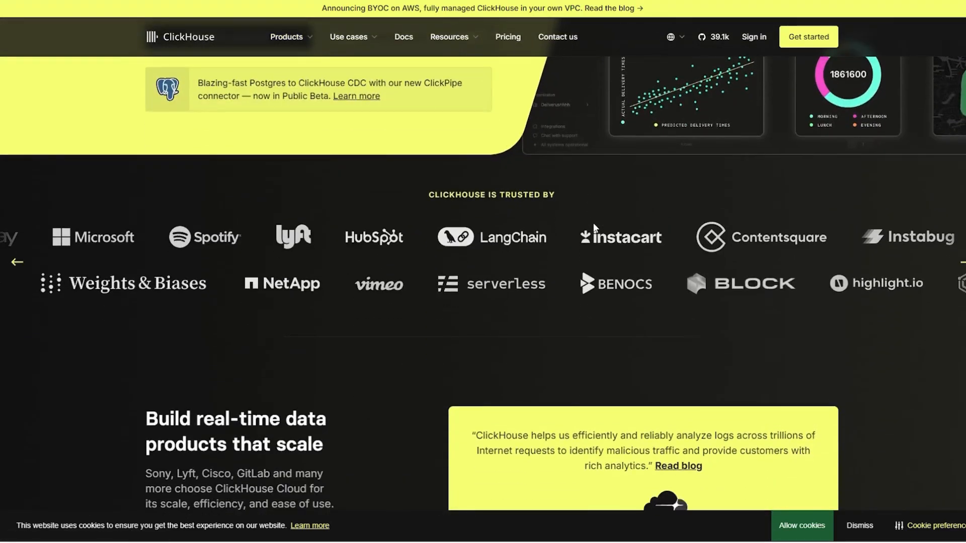
pyautogui.scroll(-3)
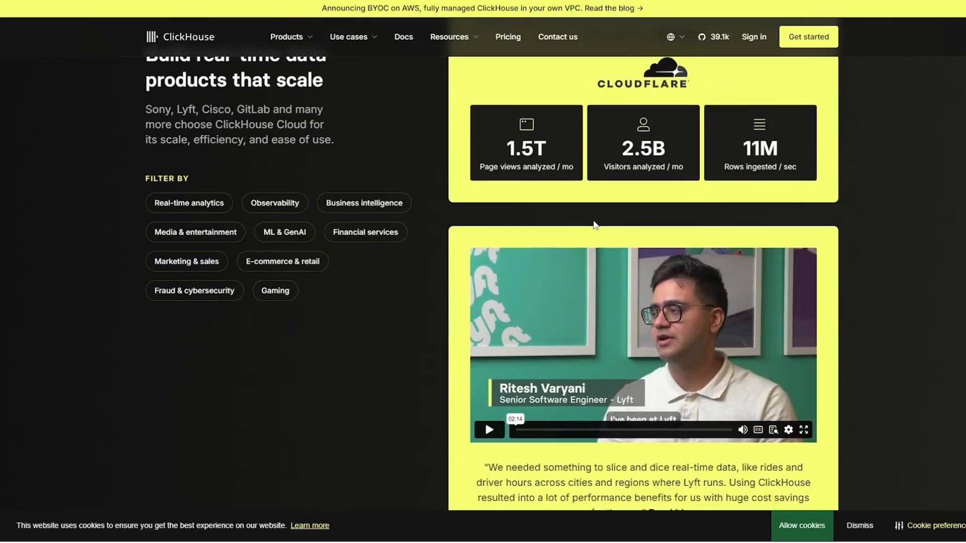
pyautogui.scroll(-3)
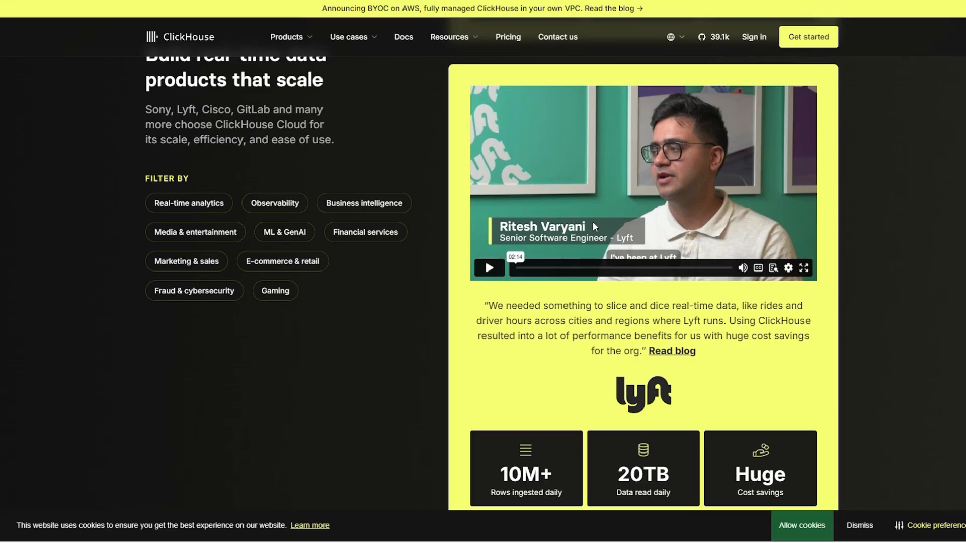
pyautogui.scroll(-3)
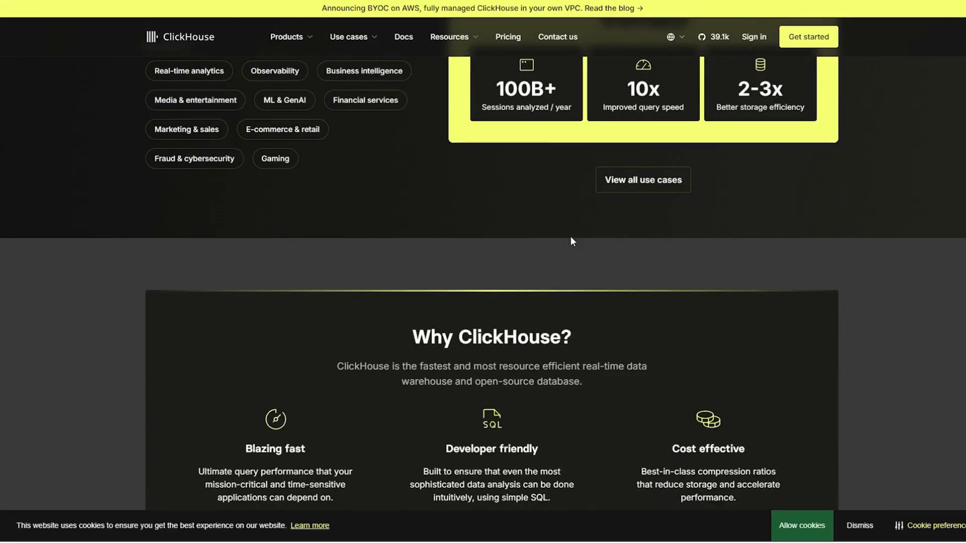
pyautogui.scroll(-3)
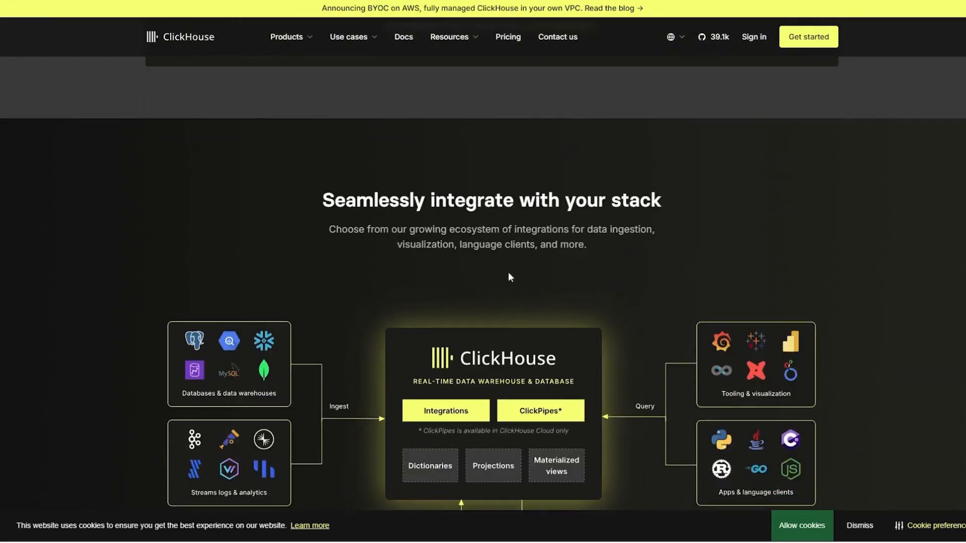
pyautogui.scroll(-3)
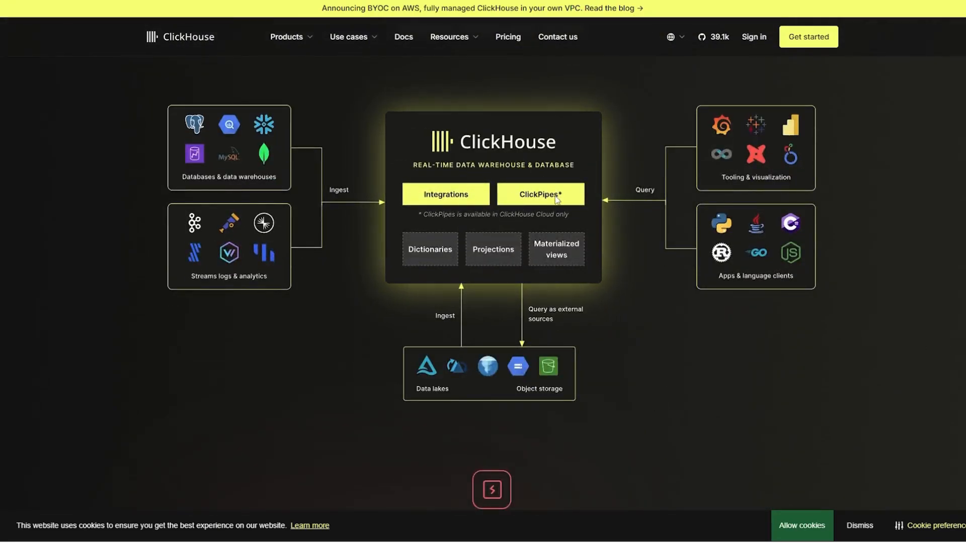
pyautogui.moveTo(670, 201)
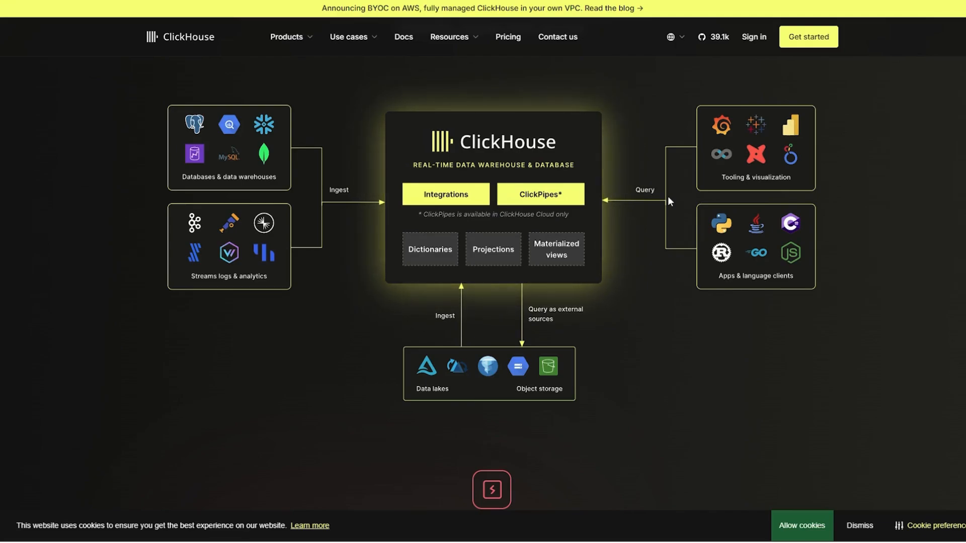
pyautogui.scroll(-3)
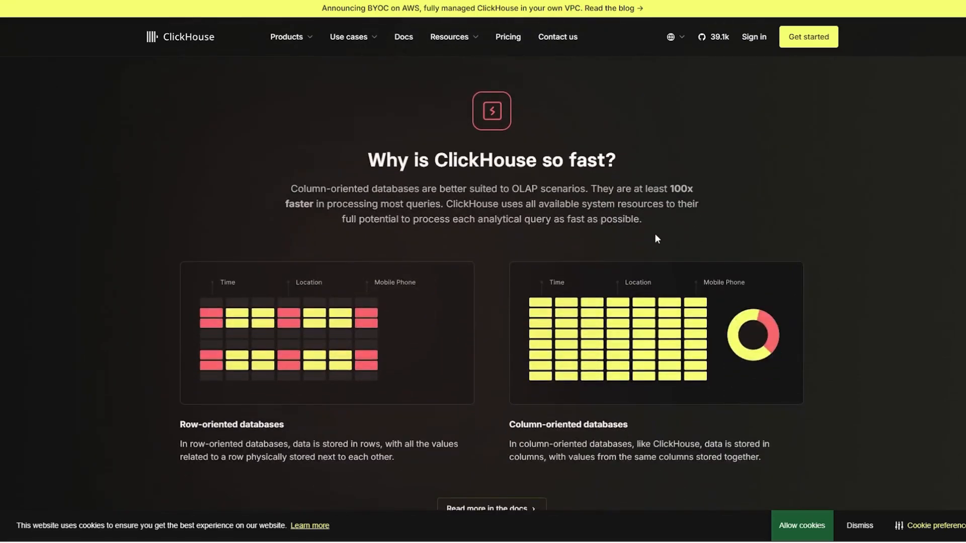